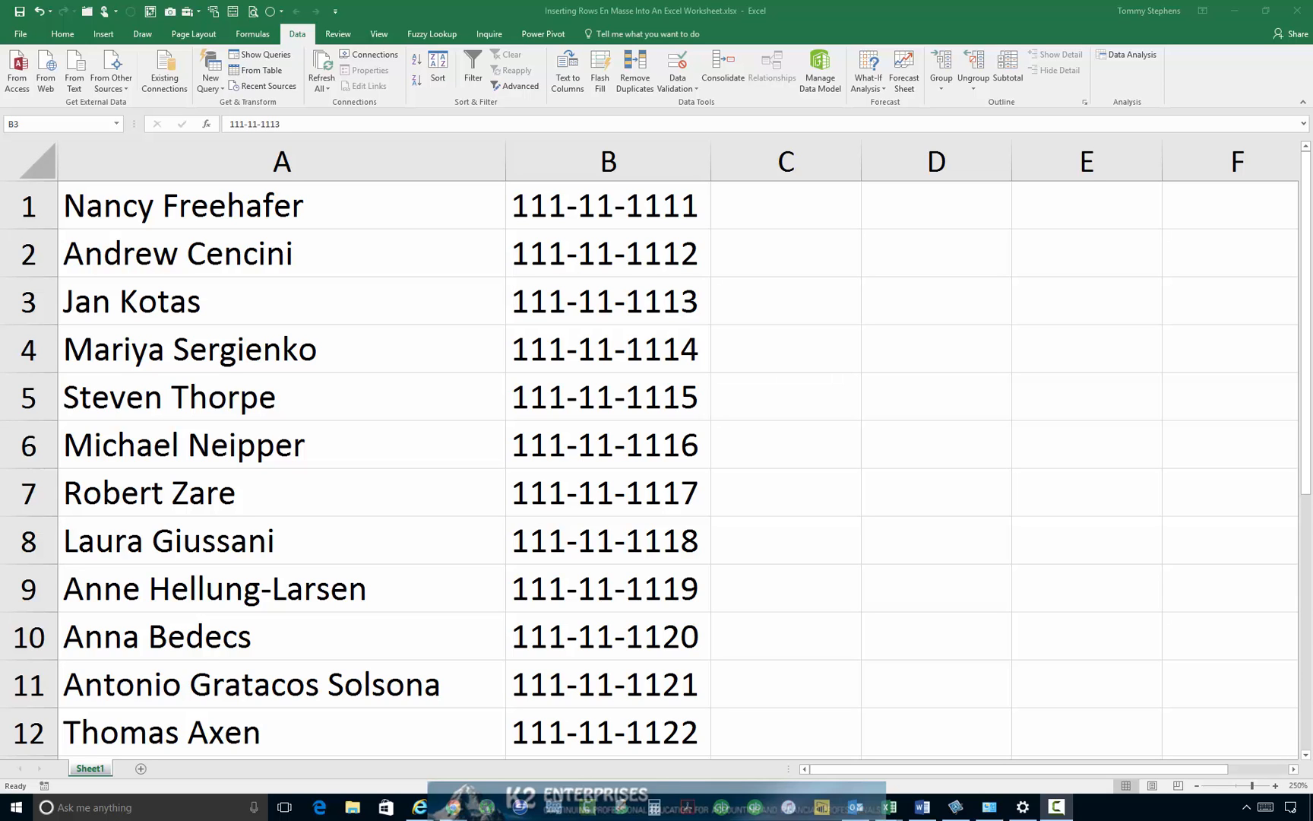
mouse_move(912, 182)
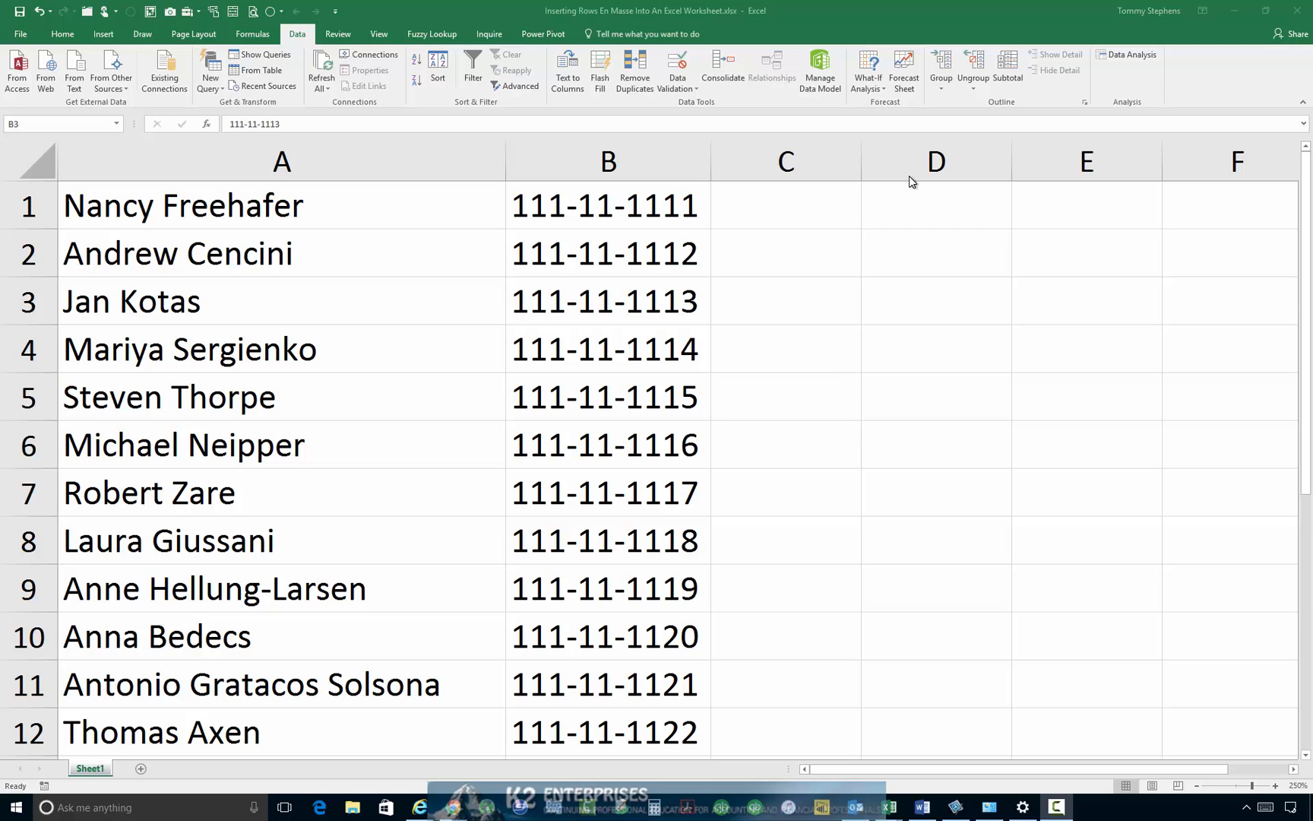